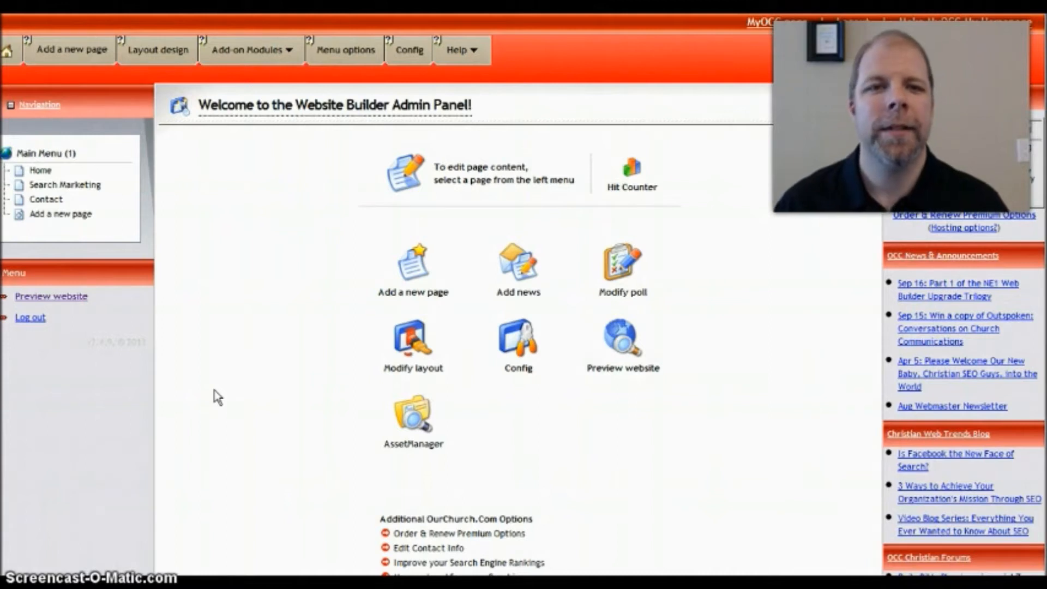
{"action": "mouse_move", "coordinate": [638, 126]}
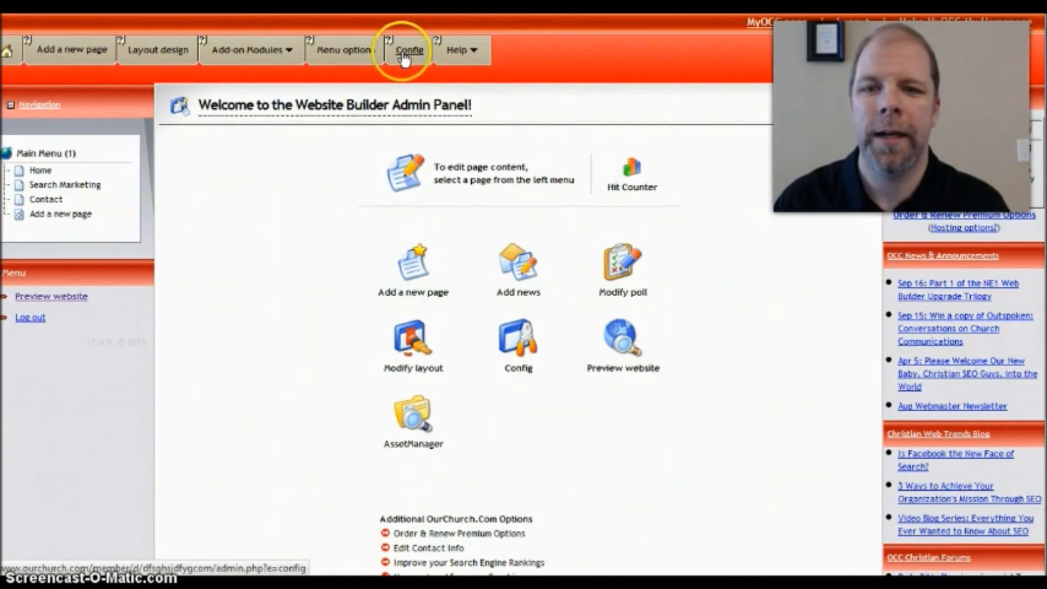
Step: Go to the website Config settings and its Analytics tab
{"action": "left_click", "coordinate": [410, 49]}
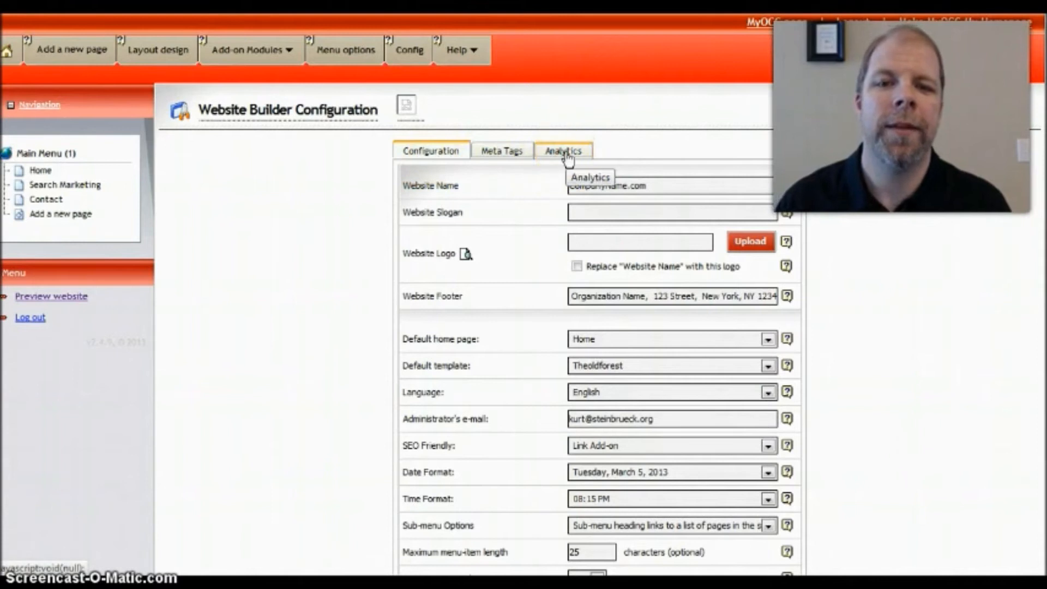
{"action": "left_click", "coordinate": [563, 151]}
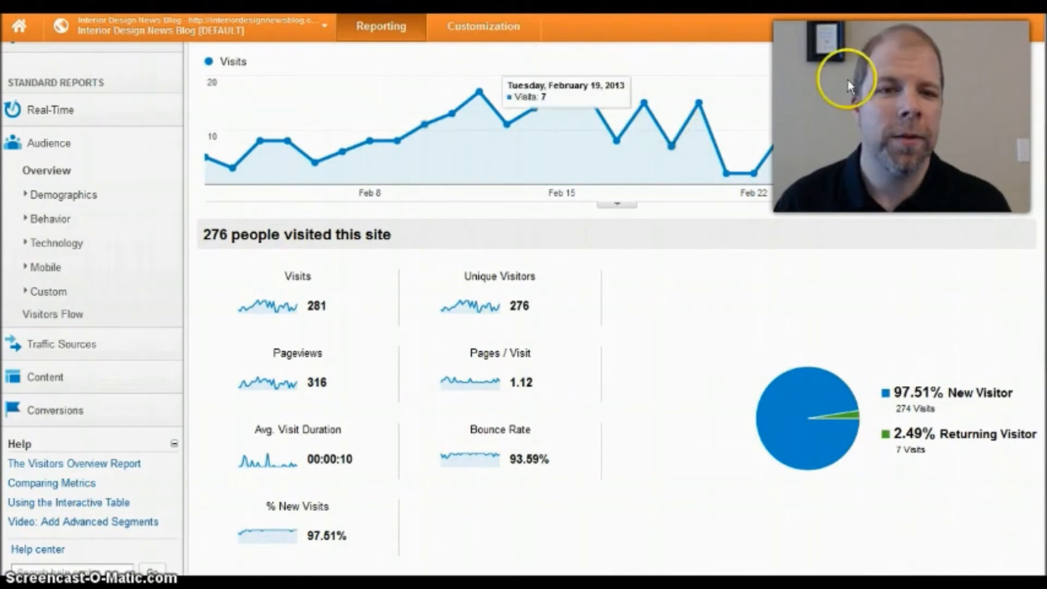
{"action": "mouse_move", "coordinate": [955, 23]}
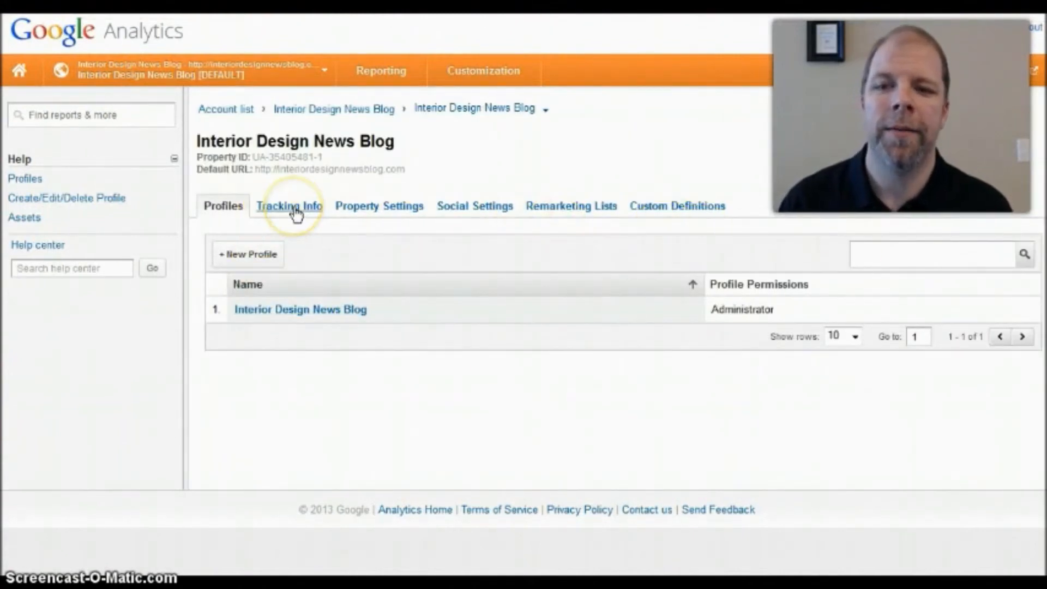
Step: Show the Tracking Info page with the blog property's tracking code snippet
{"action": "left_click", "coordinate": [288, 206]}
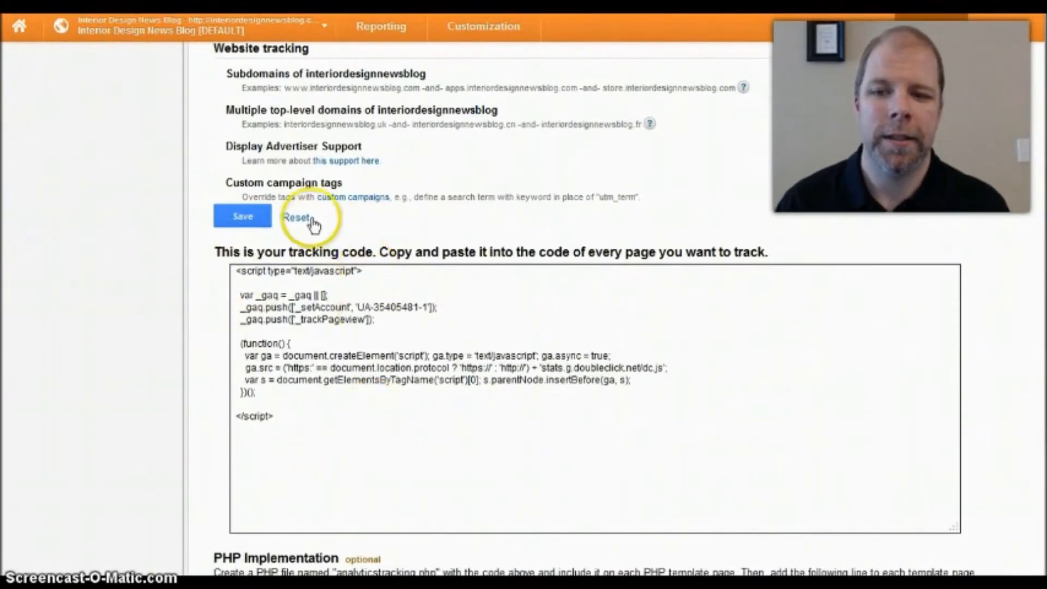
{"action": "mouse_move", "coordinate": [337, 397]}
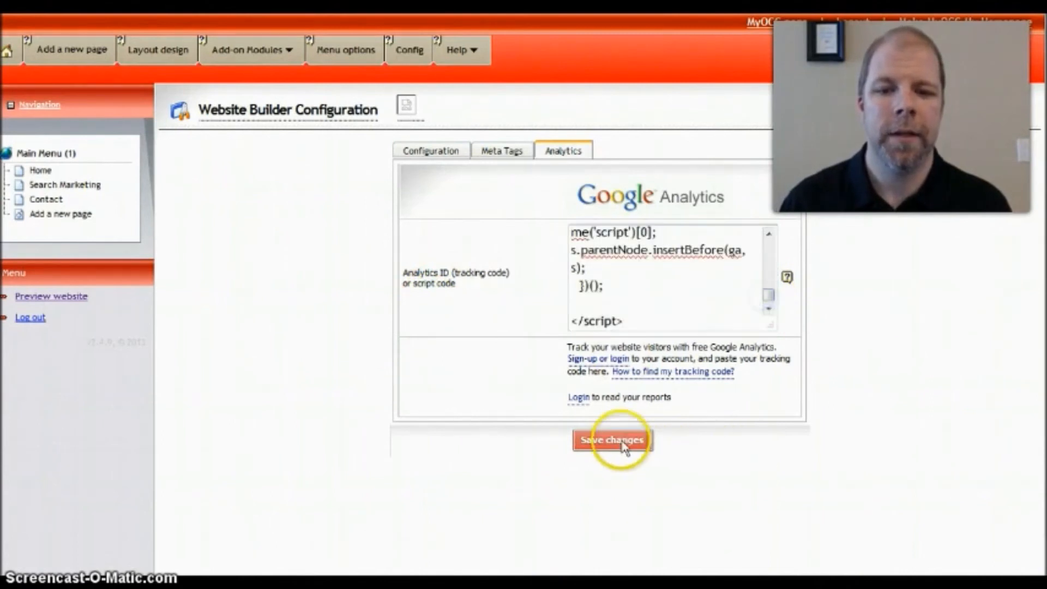
Step: Save the config with the tracking script in the Analytics ID field
{"action": "left_click", "coordinate": [611, 439]}
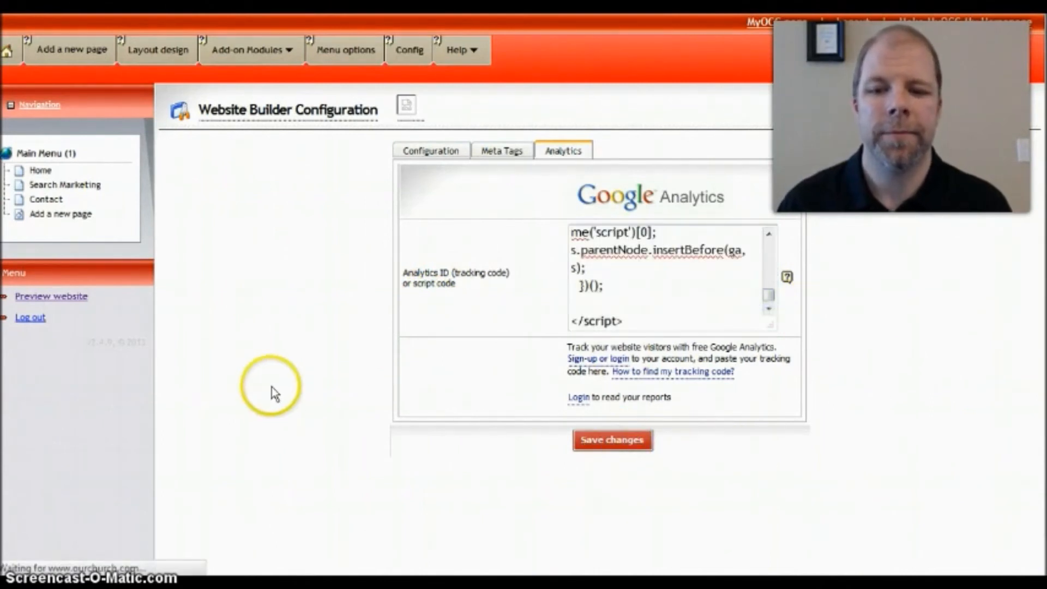
{"action": "left_click", "coordinate": [611, 439]}
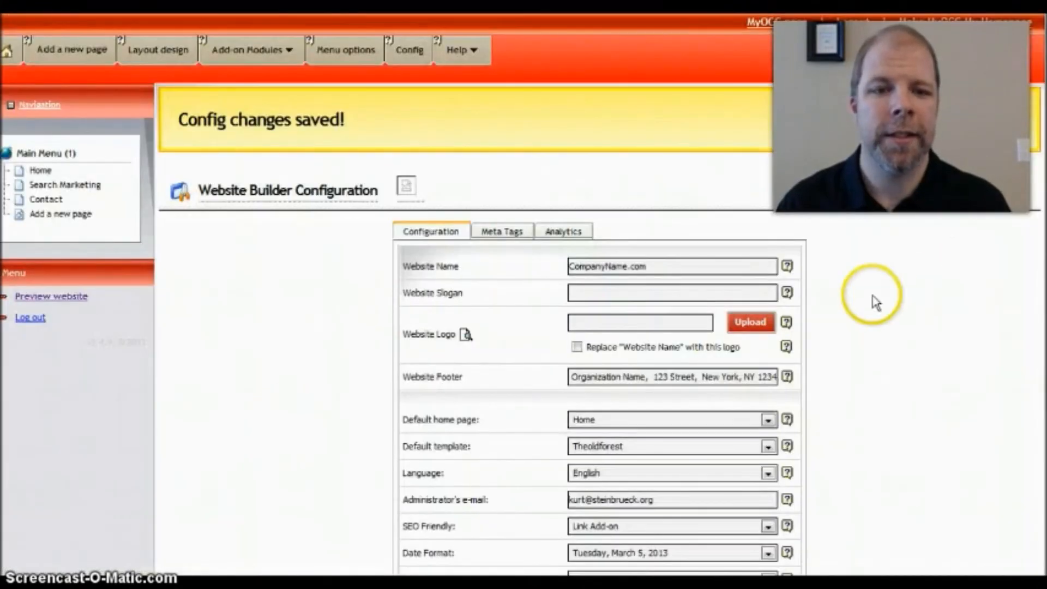
{"action": "mouse_move", "coordinate": [689, 166]}
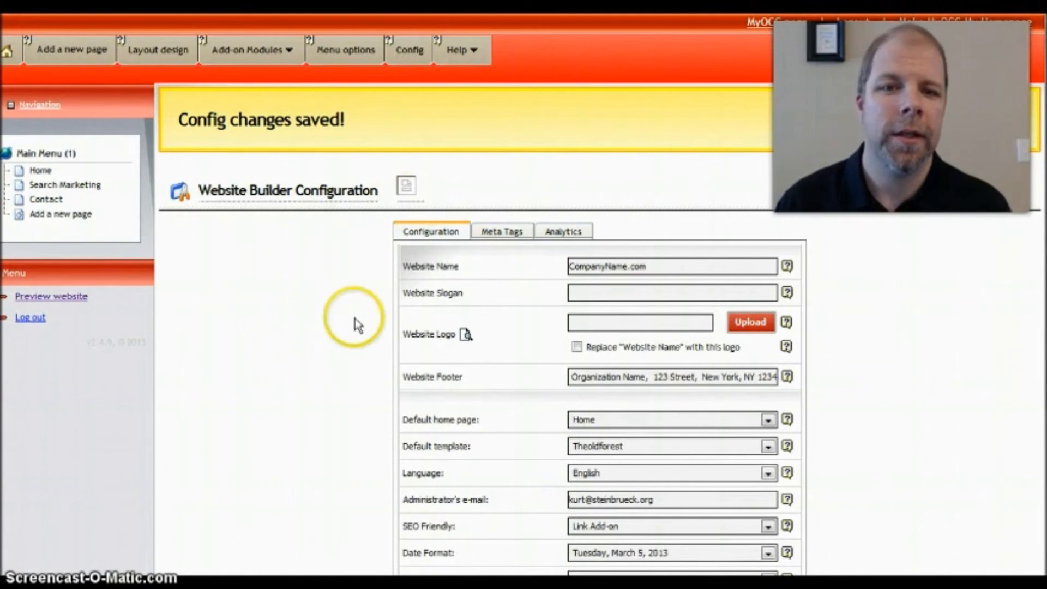
{"action": "mouse_move", "coordinate": [550, 260]}
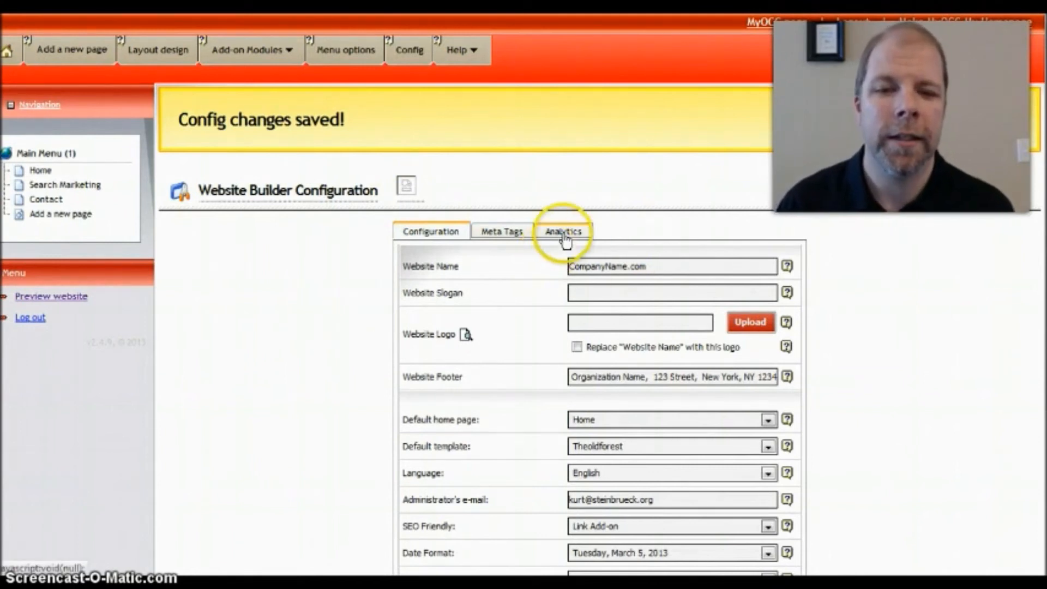
Step: Return to the Analytics tab and select the saved ID UA-35405481-1
{"action": "left_click", "coordinate": [563, 231]}
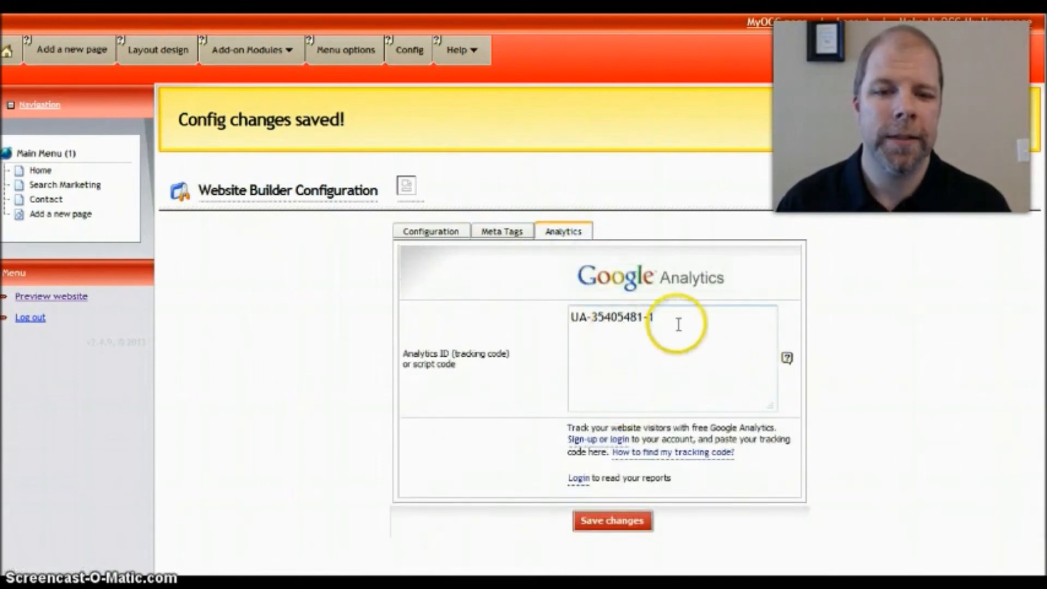
{"action": "double_click", "coordinate": [612, 316]}
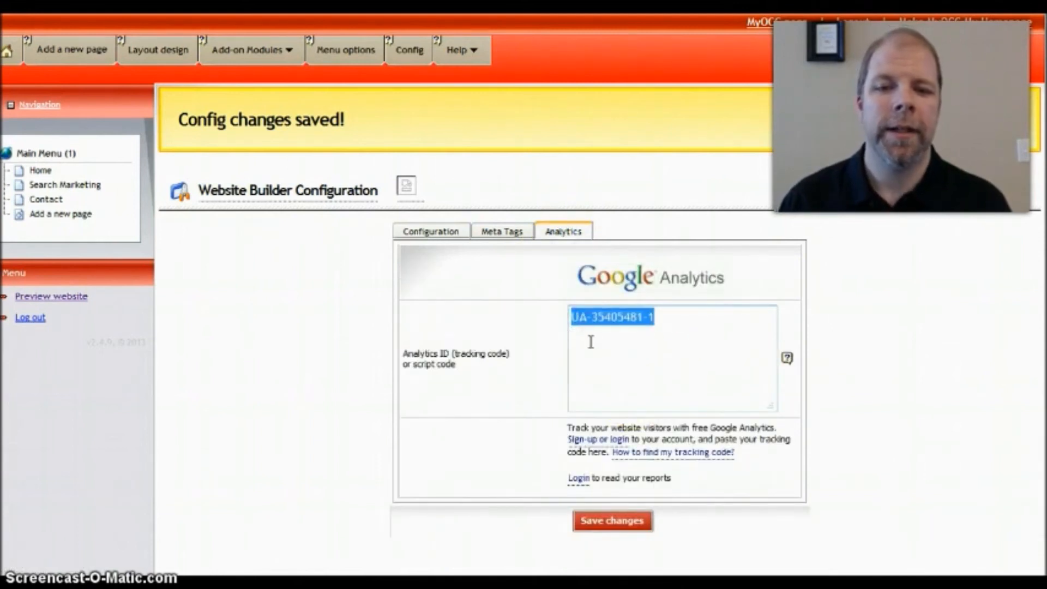